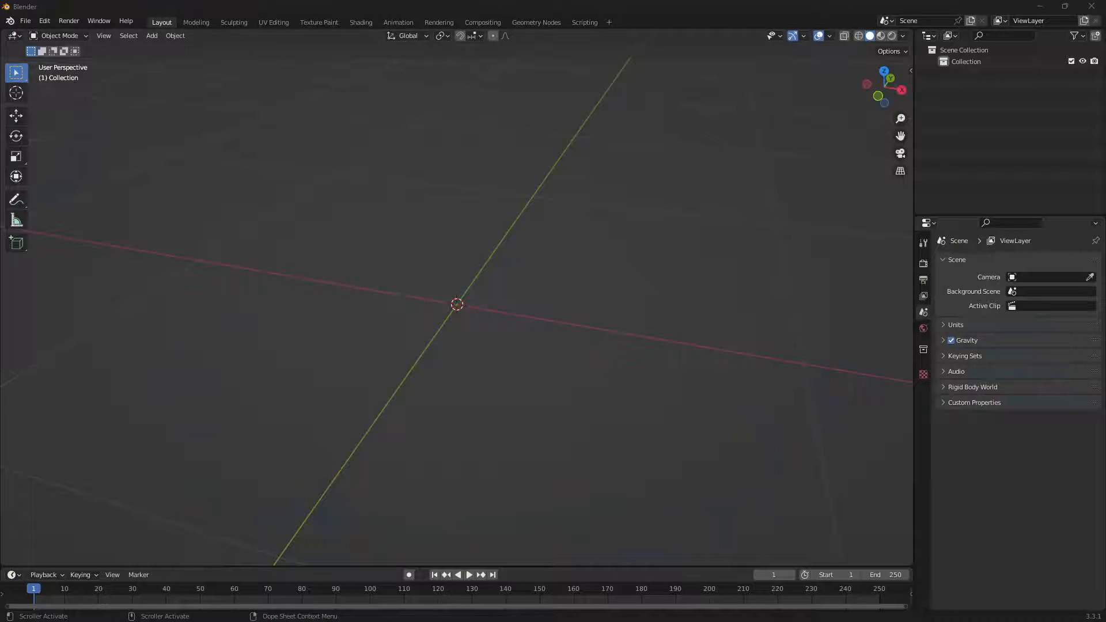
Import SM_Prop_Cord_01.fbx from the PolygonOffice Models folder via FBX import
click(25, 21)
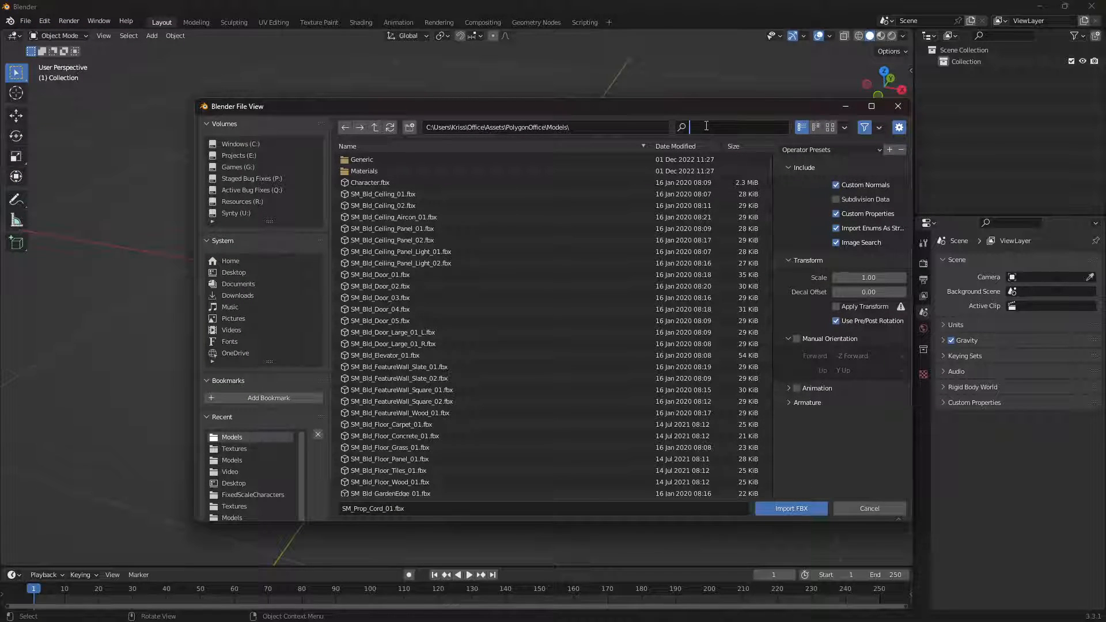
text(cord)
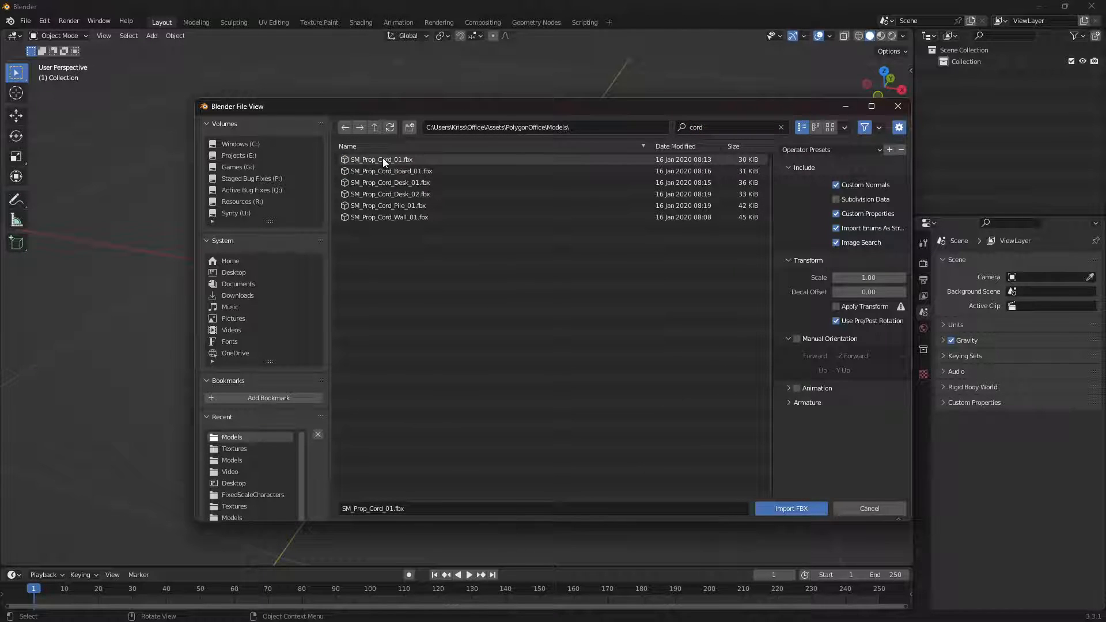
click(790, 509)
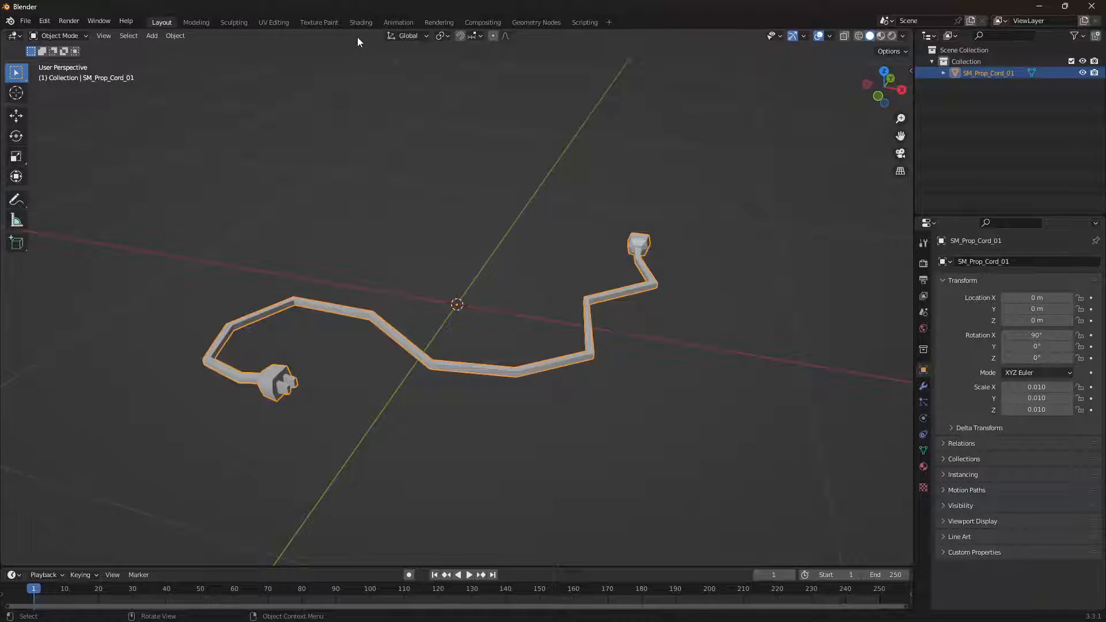
Load PolygonOffice_Texture_01_A.png from Textures as the cord material's image texture
click(361, 22)
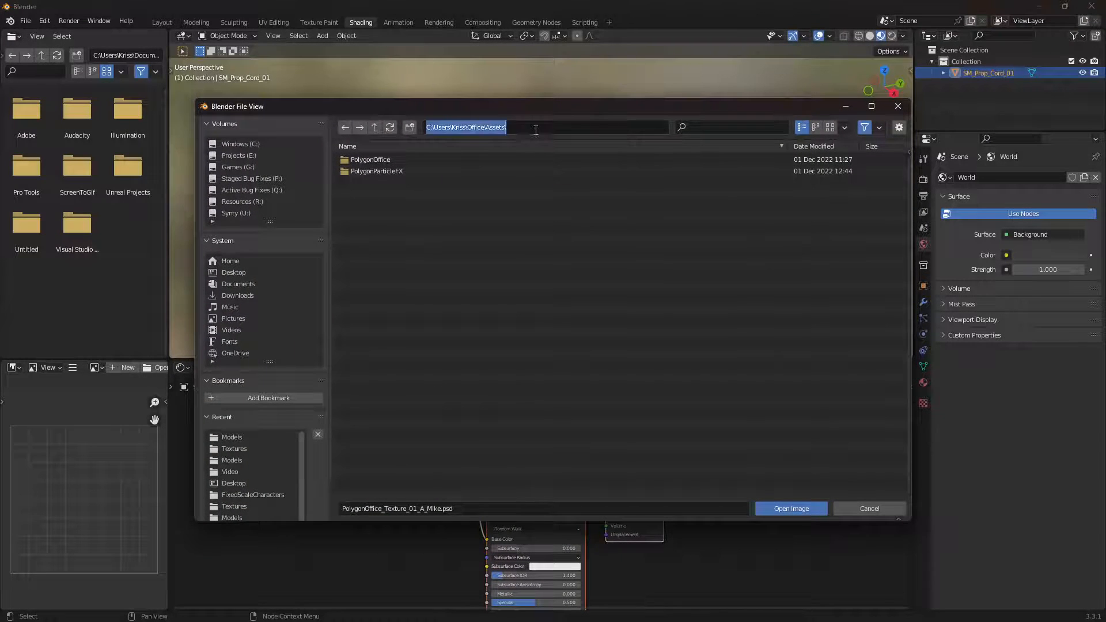
double_click(370, 160)
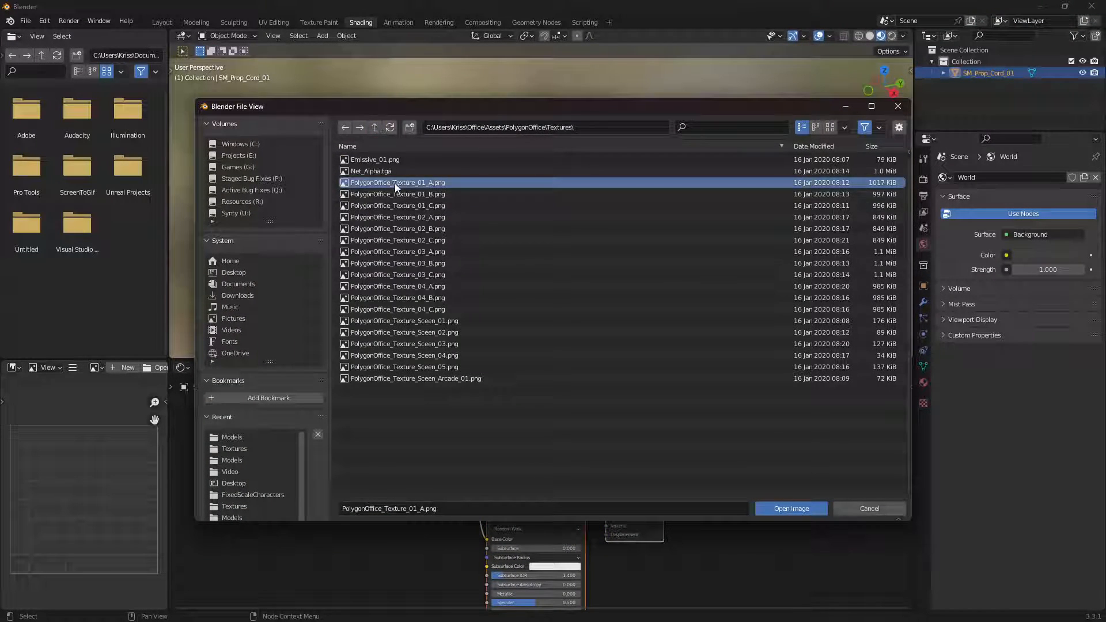
click(790, 509)
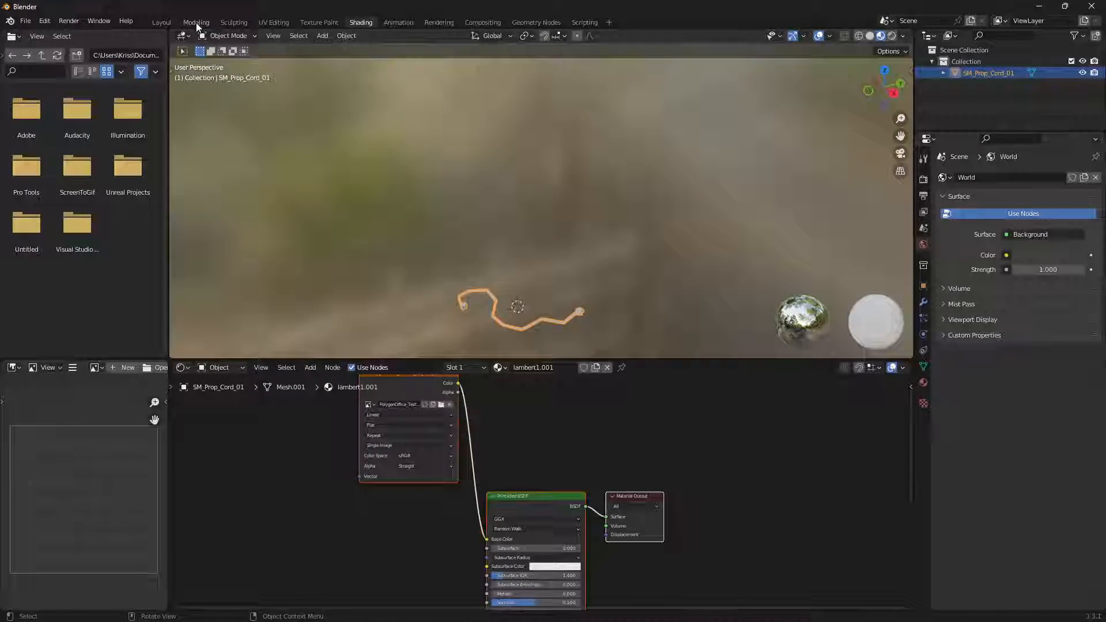
click(195, 21)
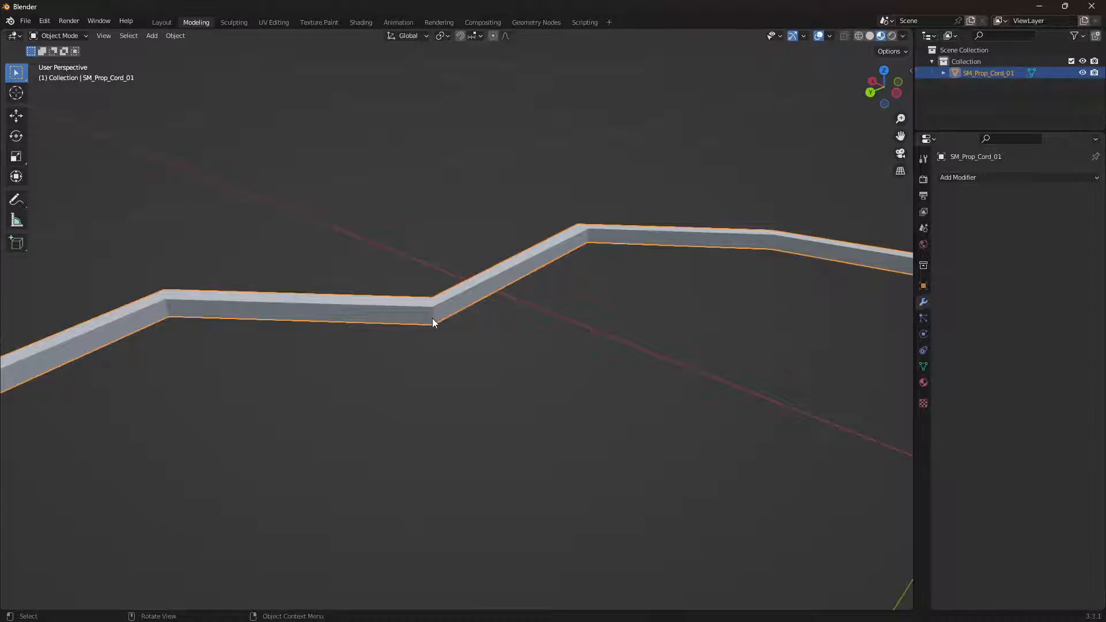
Enter Edit Mode on the cord and move the bend's edge loop along Z
key(Tab)
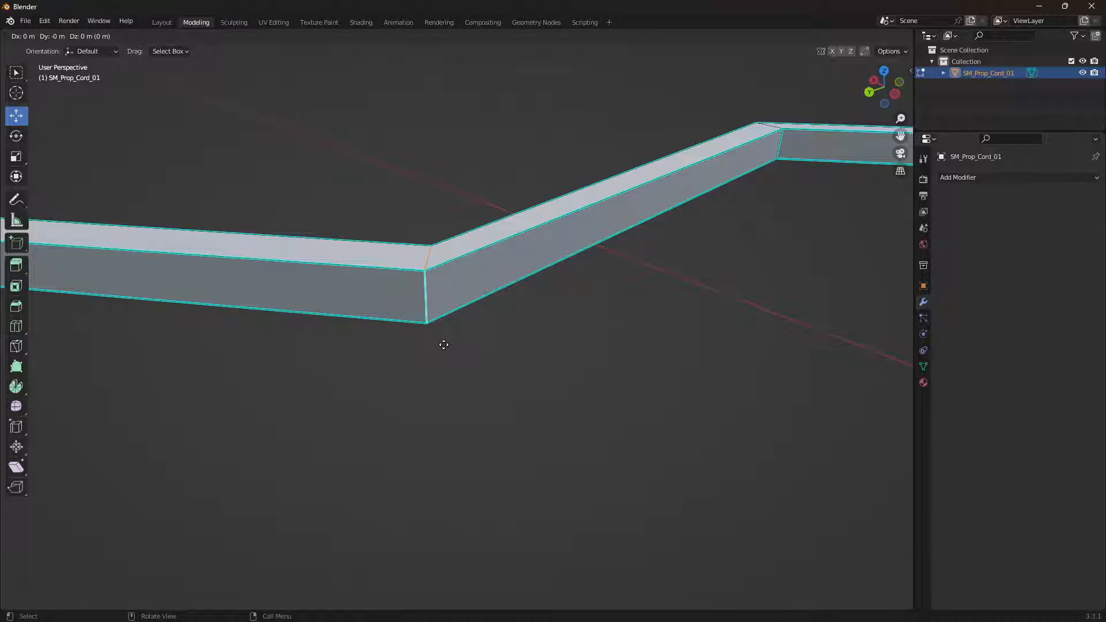
key(z)
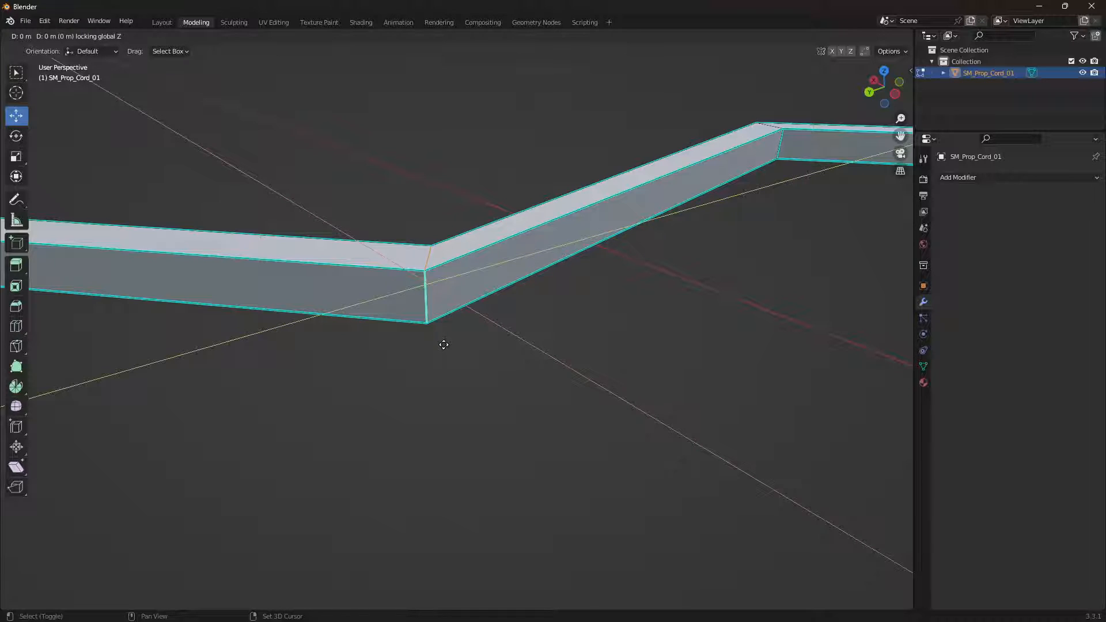
mouse_move(205, 268)
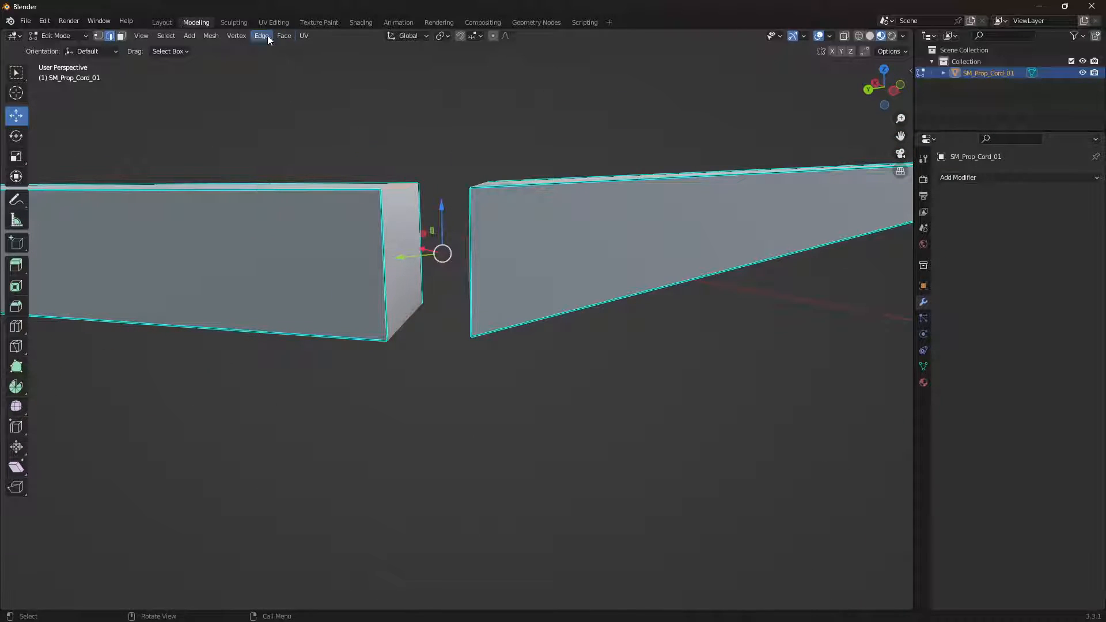
Bring up the Edge menu to cut the cord at the bend
click(261, 35)
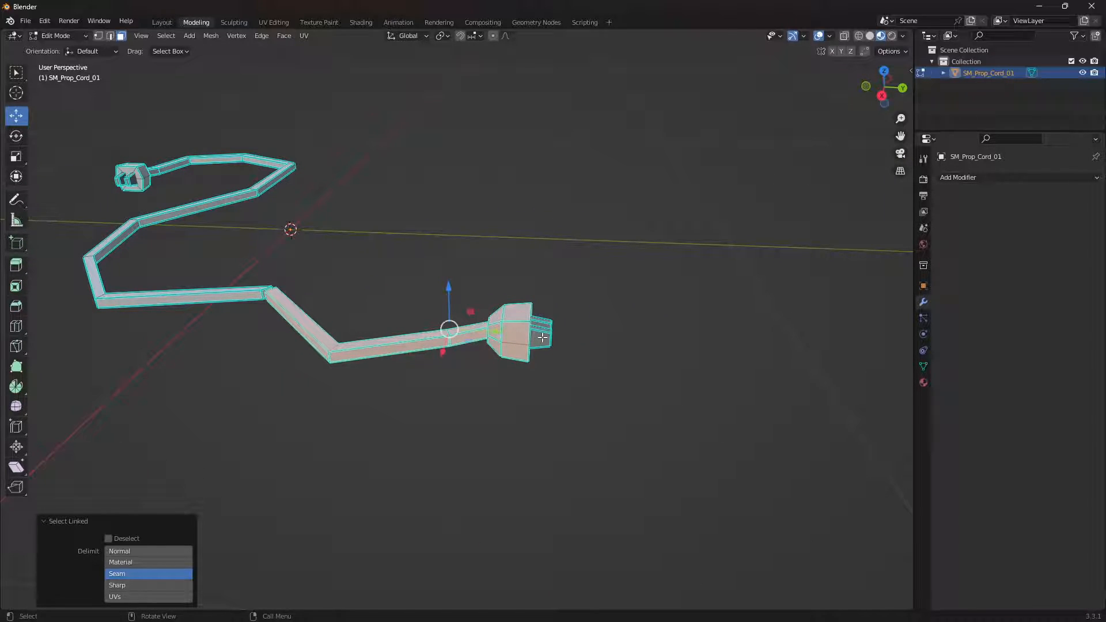
Separate the plug-end selection into its own object, SM_Prop_Cord_01_End
drag(494, 318, 409, 297)
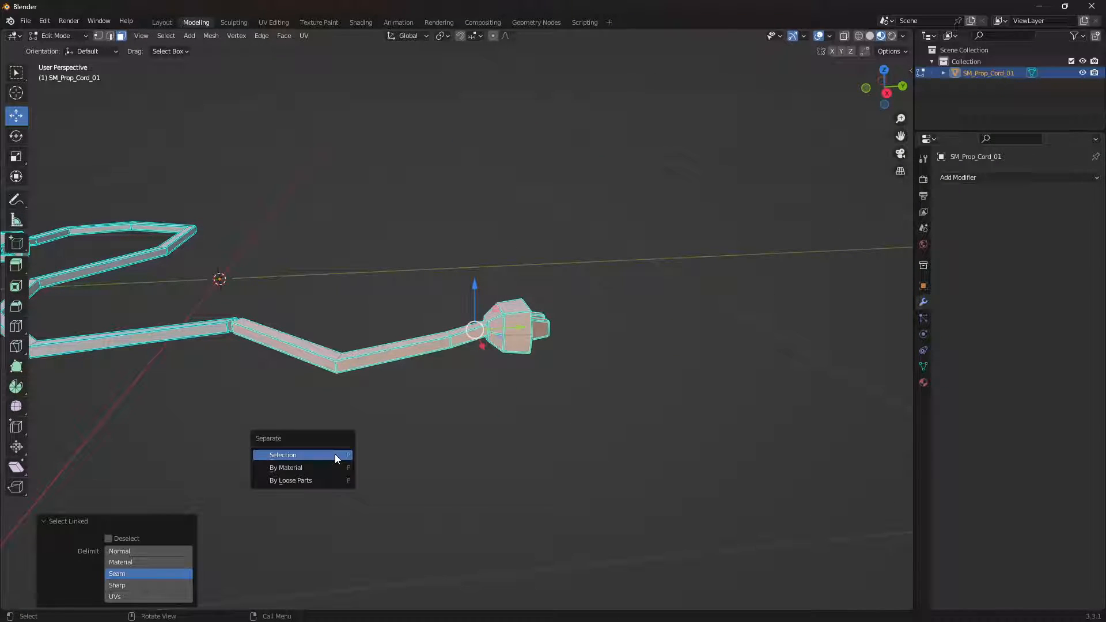
click(283, 454)
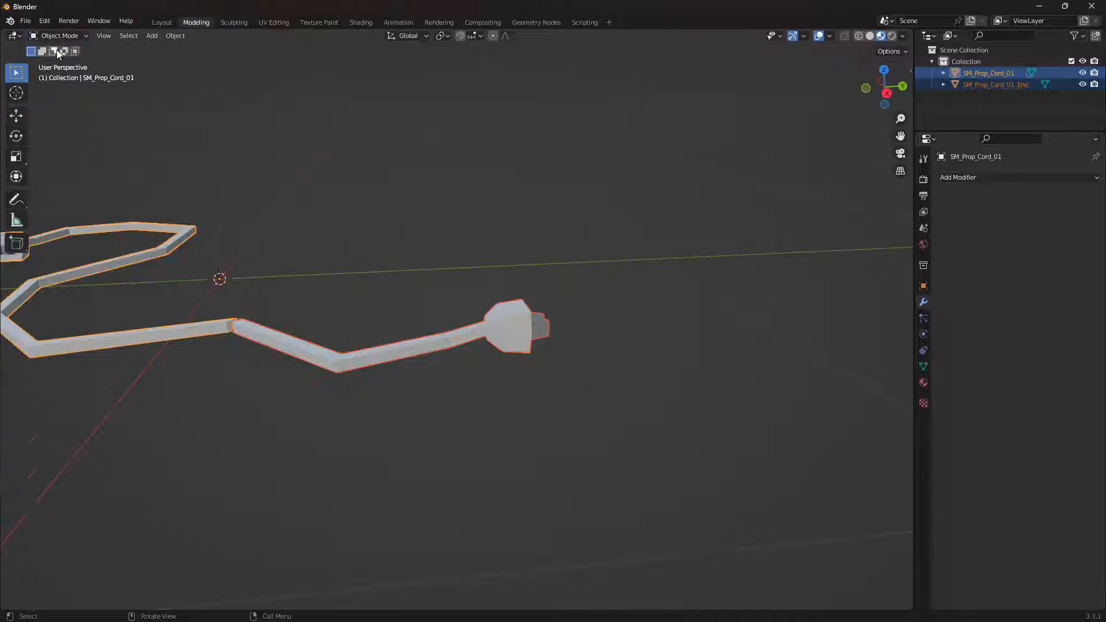
Parent SM_Prop_Cord_01_End to SM_Prop_Cord_01 using Object (Keep Transform)
click(409, 356)
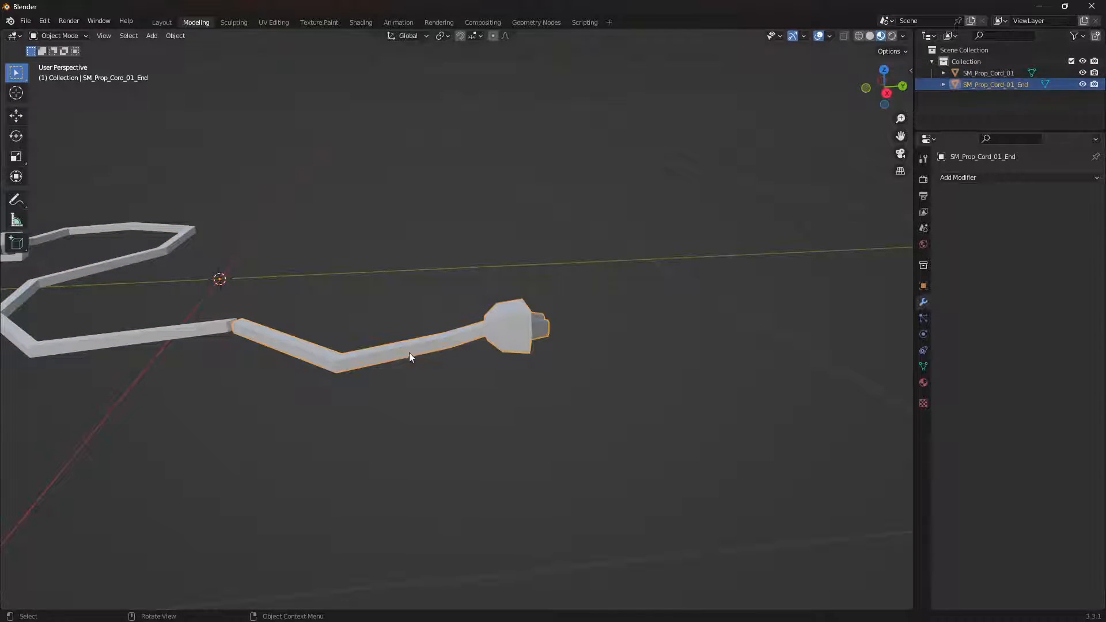
click(988, 72)
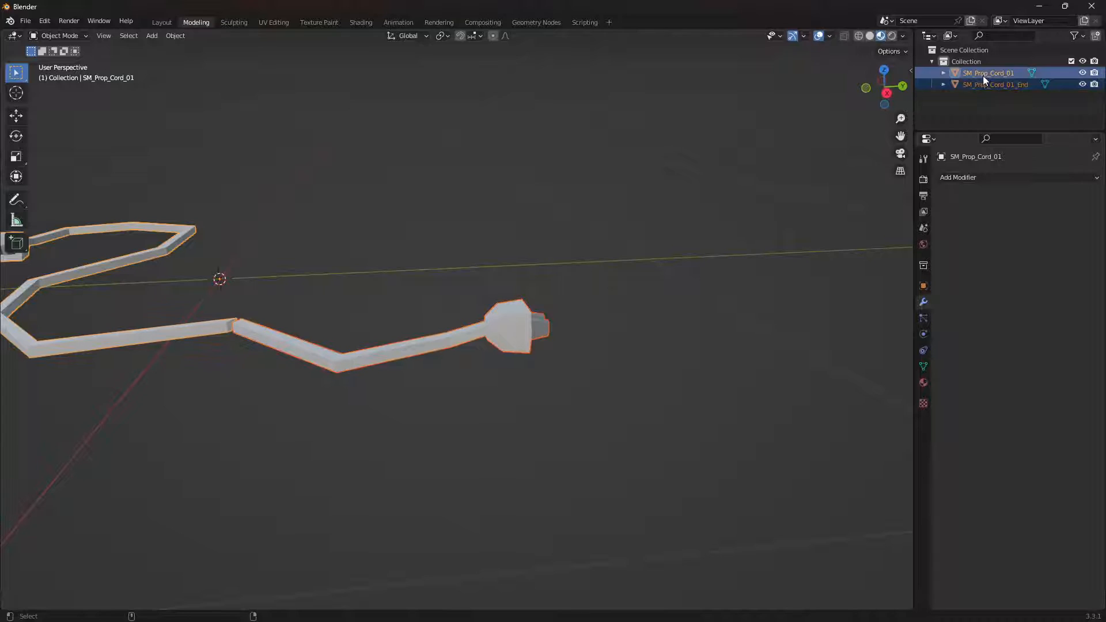
key(ctrl+p)
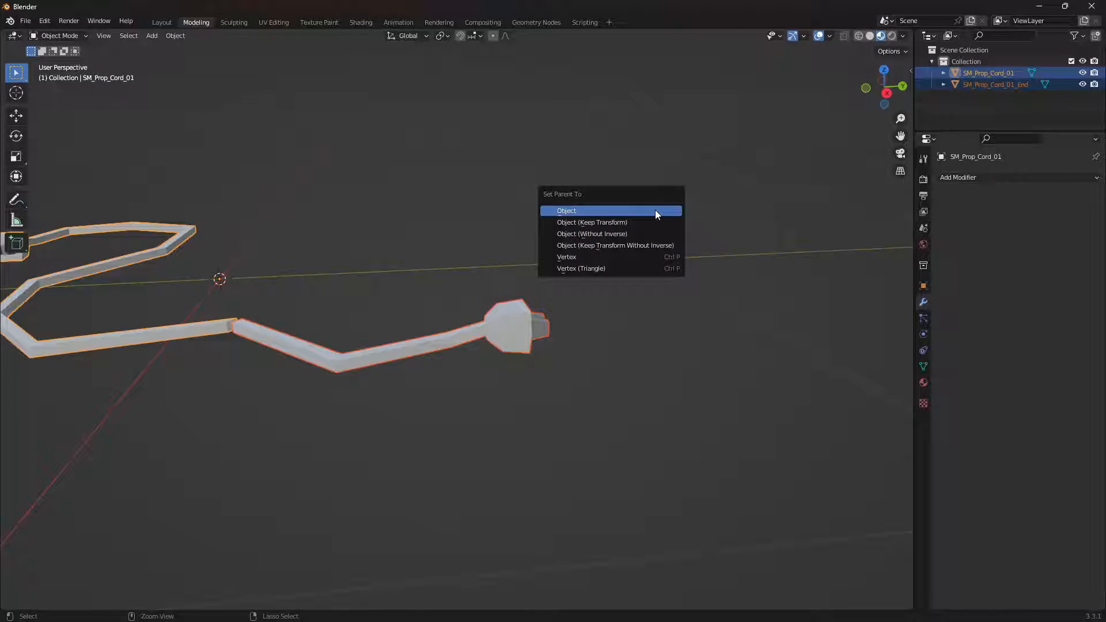
mouse_move(593, 222)
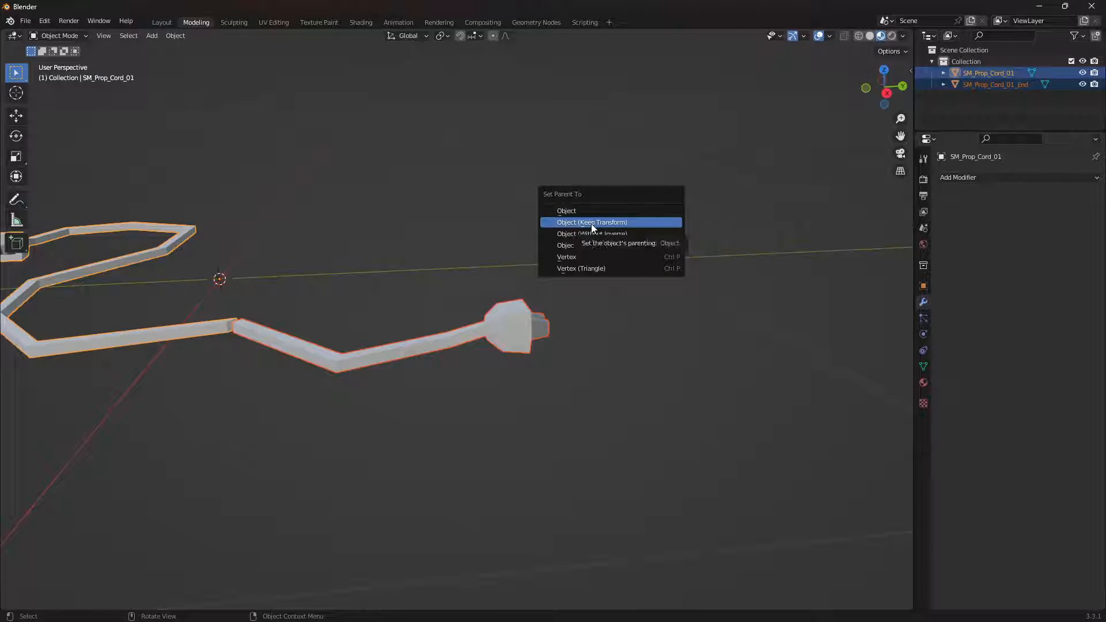
click(591, 222)
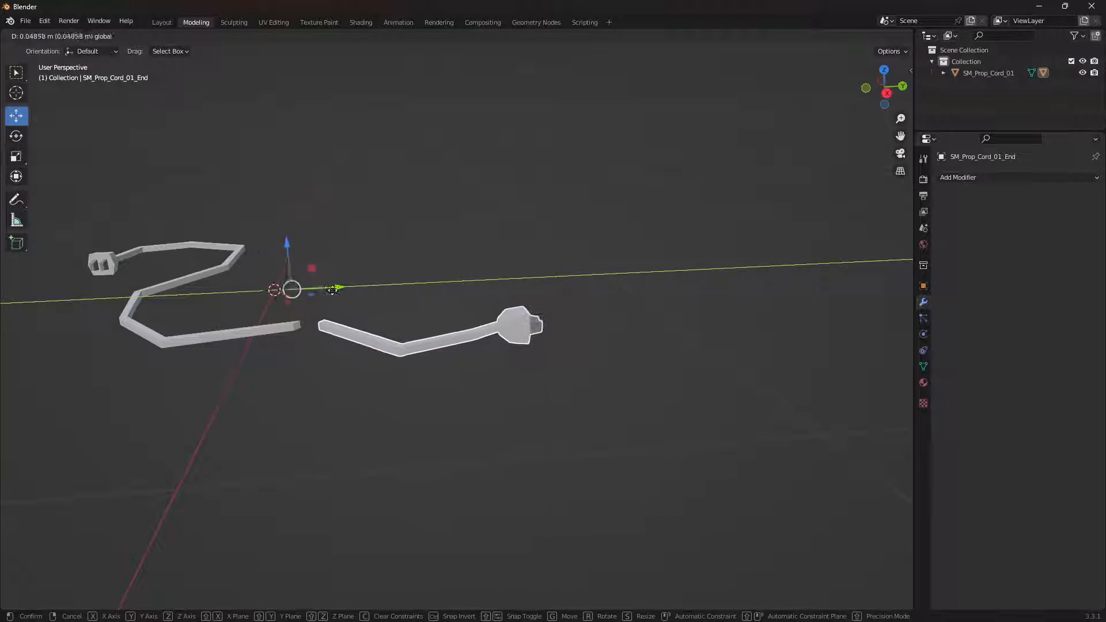
Start an FBX export, searching 'cord' in the Models folder
click(25, 21)
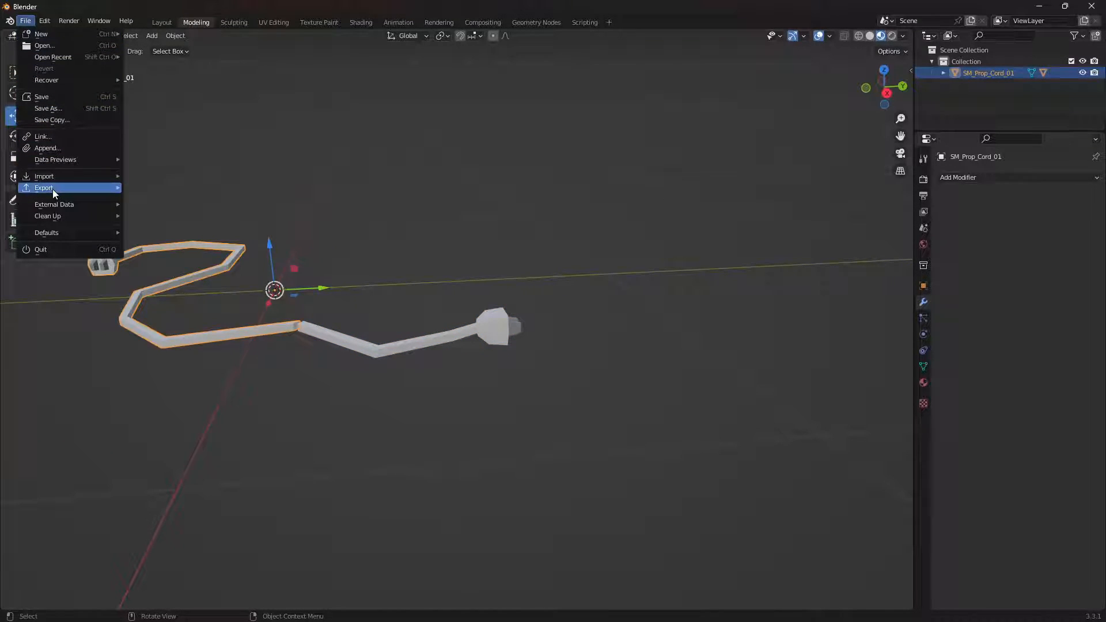
click(43, 188)
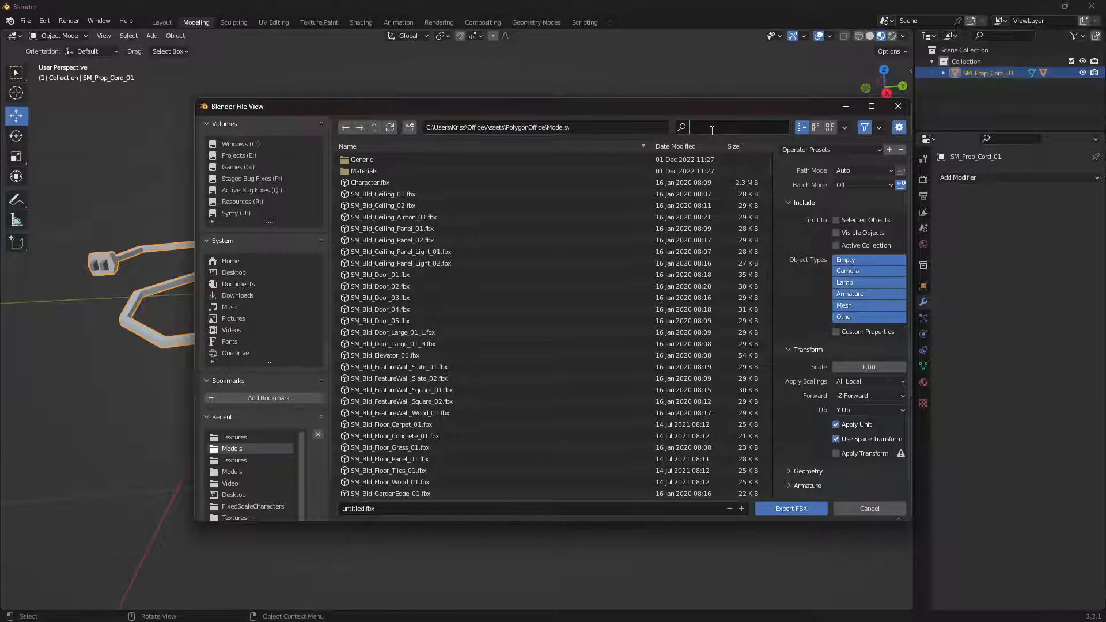
text(cord)
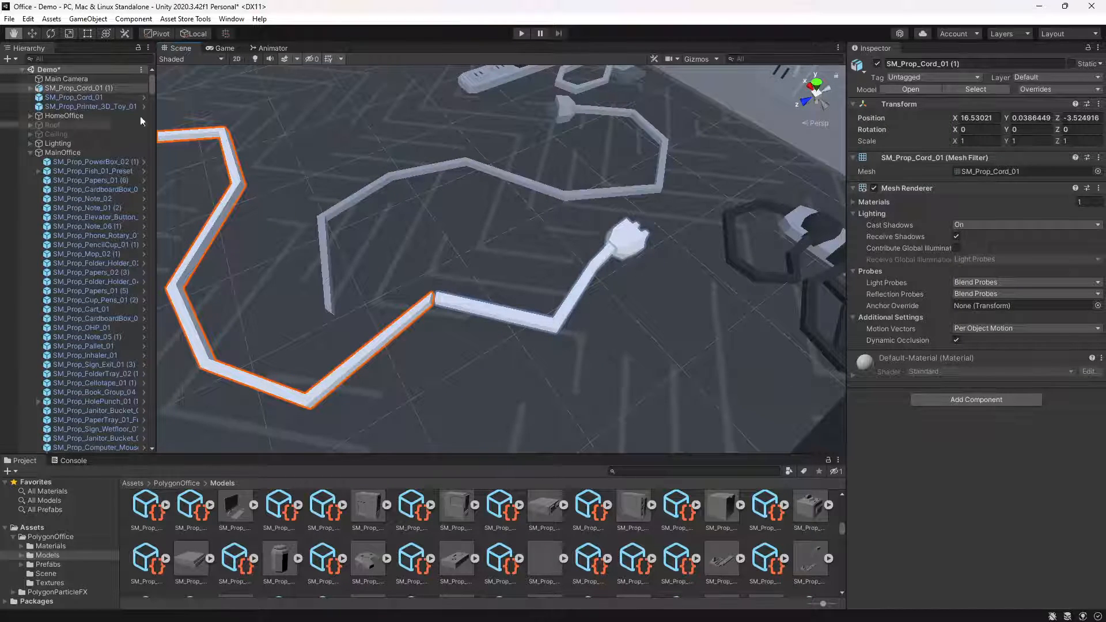
Select SM_Prop_Cord_01 (1) and its End child and open the Element 0 material picker
click(87, 97)
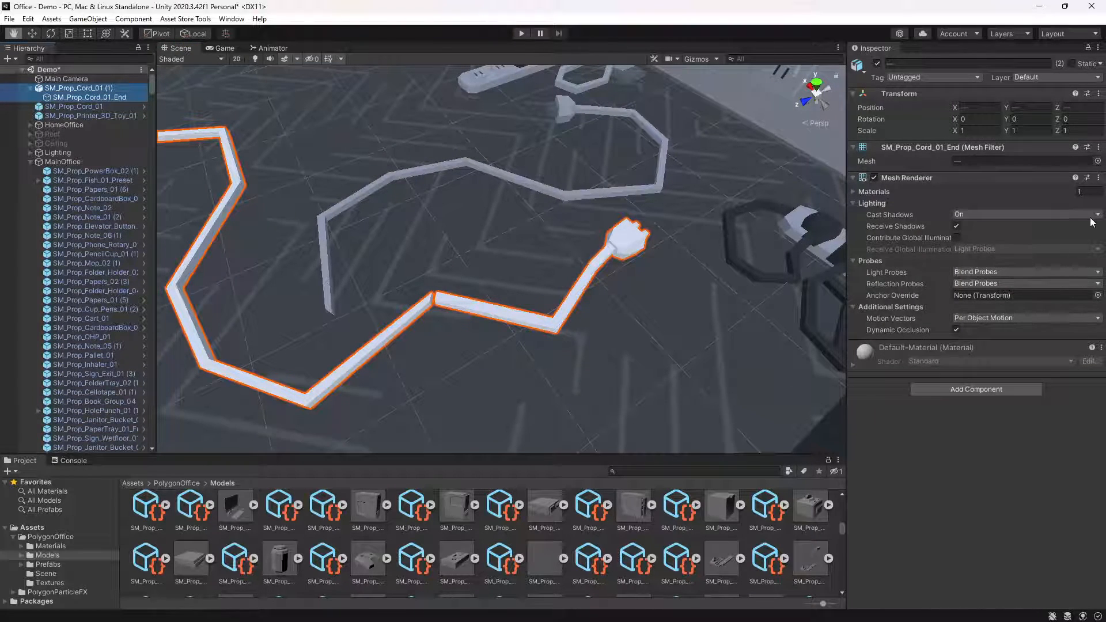
click(855, 191)
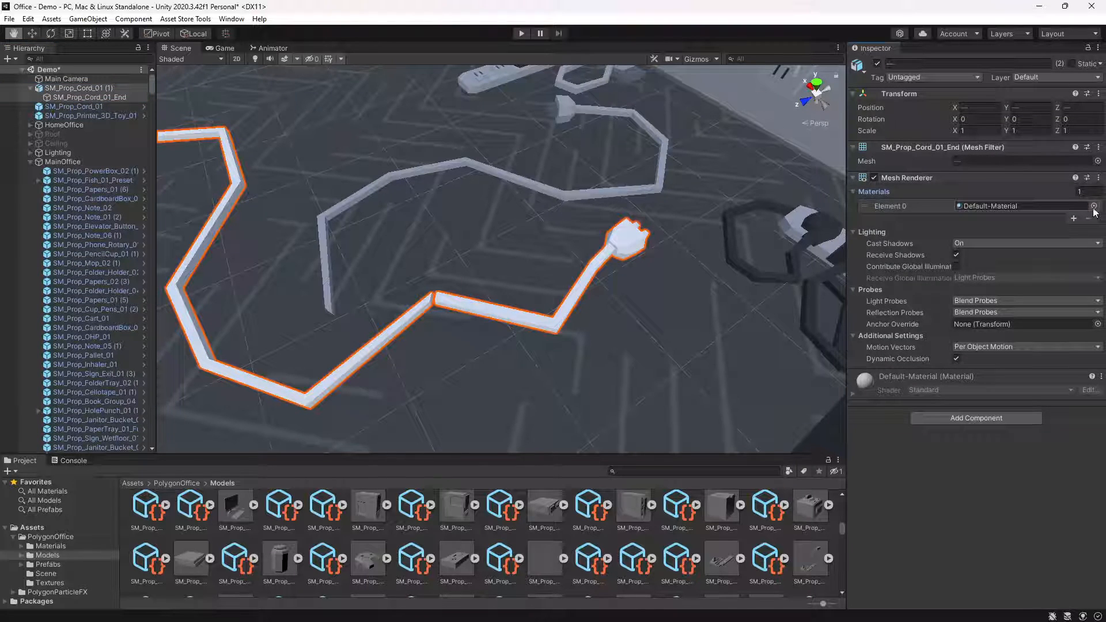
click(1098, 205)
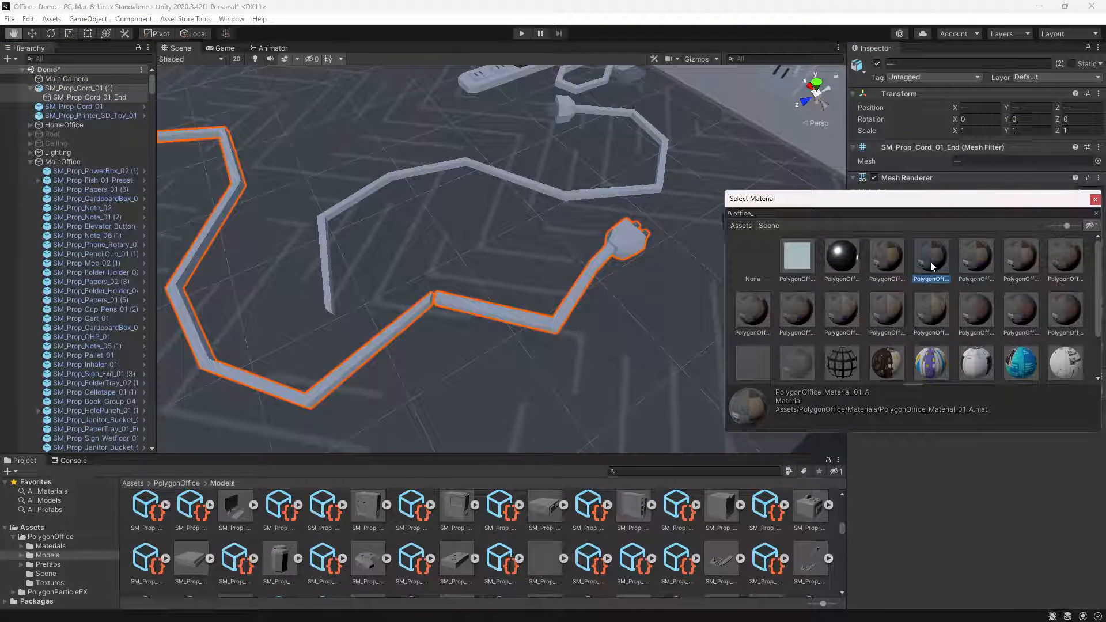